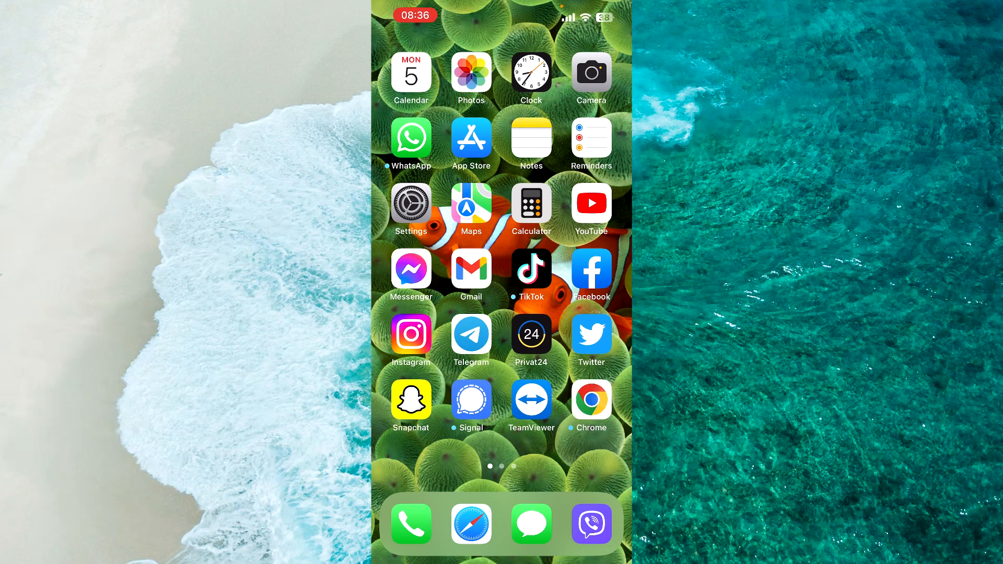
Go from the home screen through Settings and Screen Time to Content & Privacy Restrictions
{"action": "left_click", "coordinate": [591, 399]}
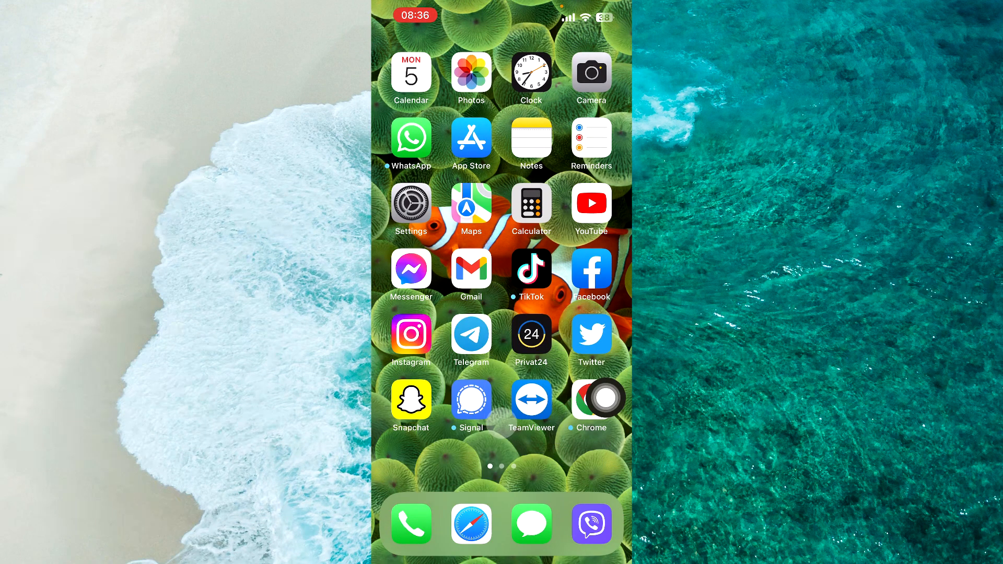
{"action": "left_click", "coordinate": [411, 203]}
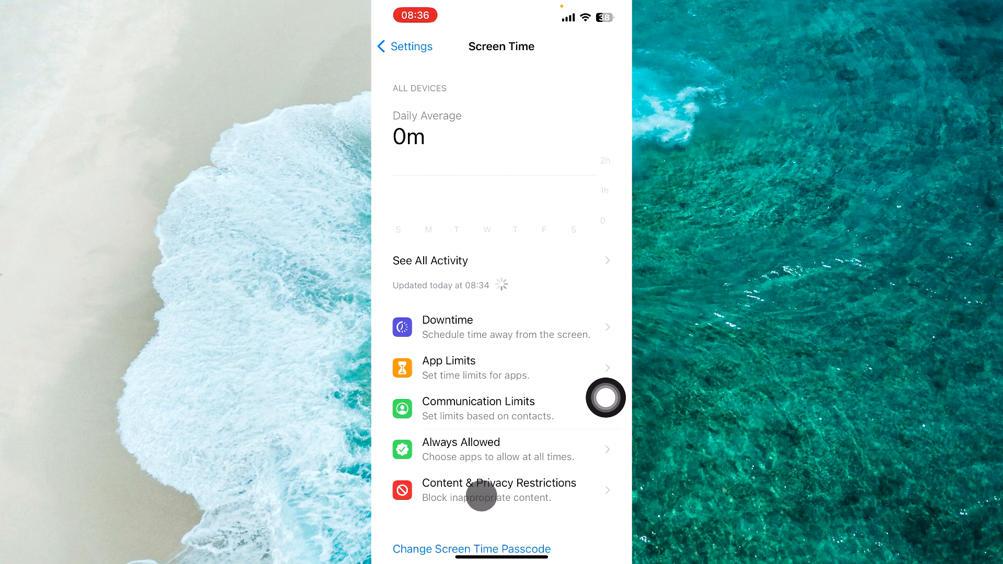
{"action": "left_click", "coordinate": [499, 491]}
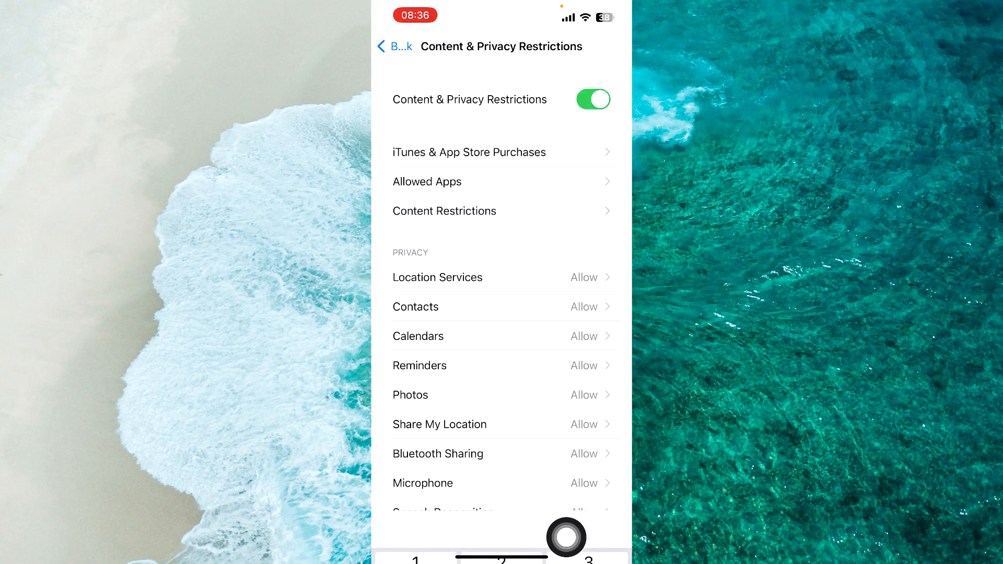
Open Content Restrictions, then the Web Content page, still set to Unrestricted
{"action": "left_click", "coordinate": [445, 211]}
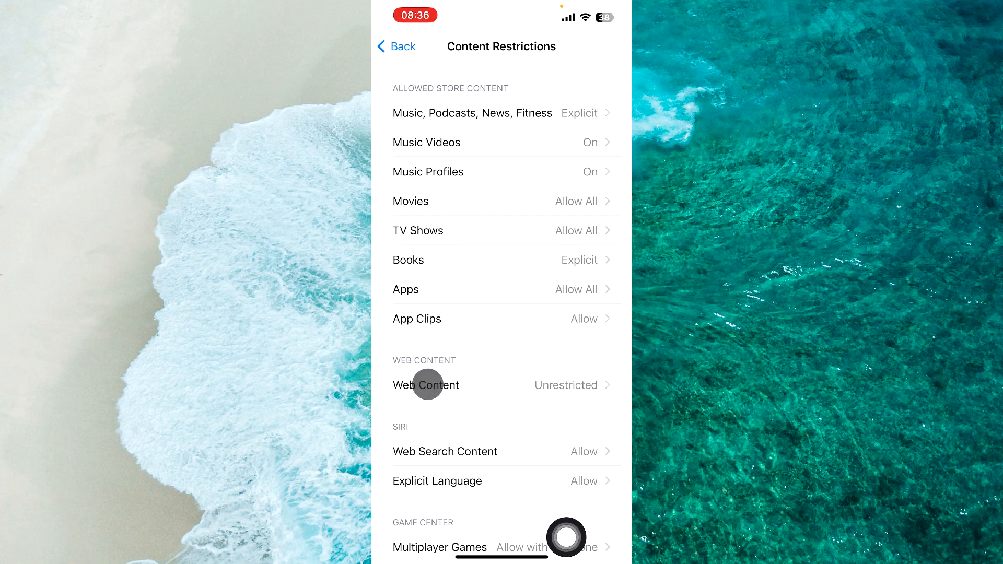
{"action": "left_click", "coordinate": [427, 385]}
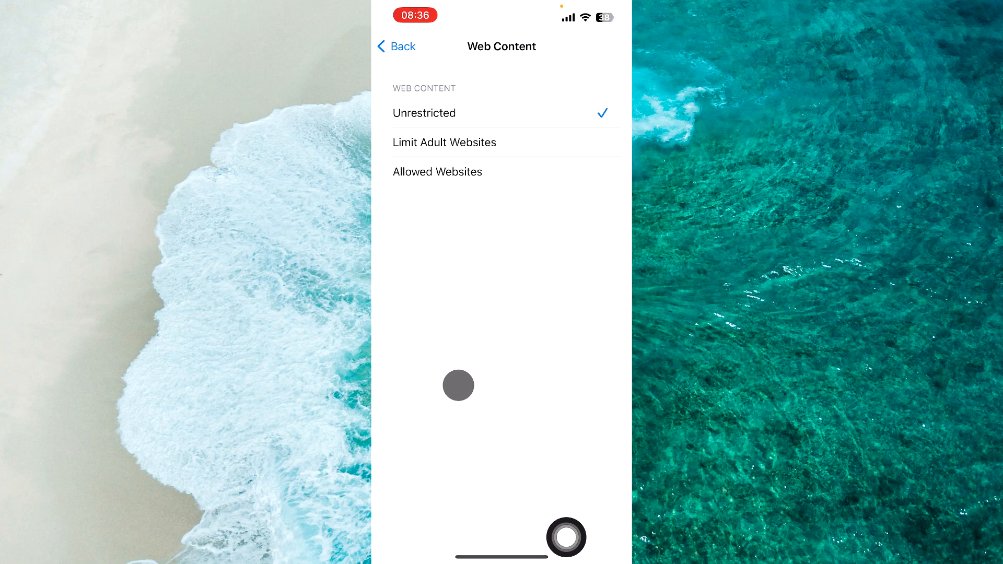
{"action": "left_click", "coordinate": [458, 386]}
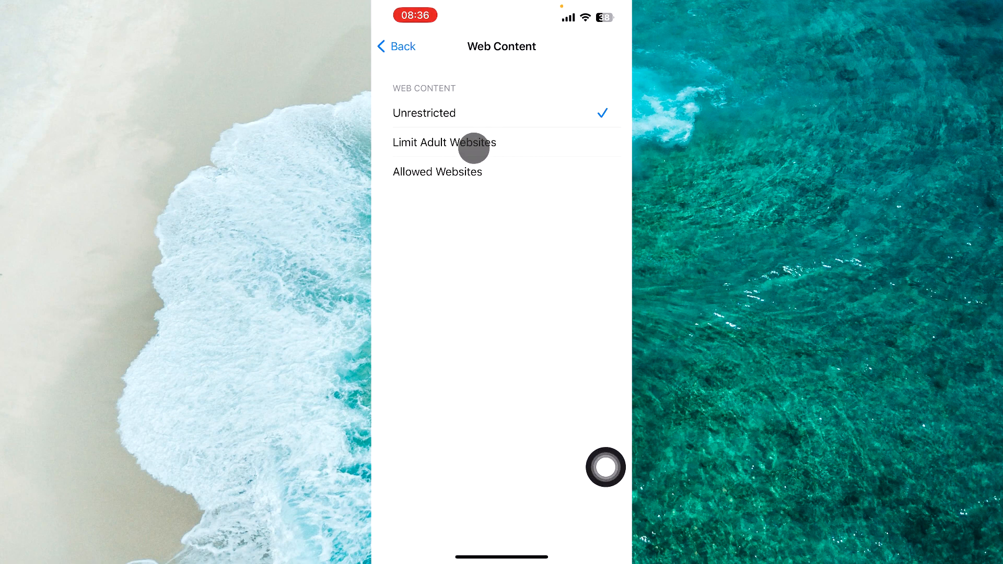
Choose Limit Adult Websites, preview the Always Allow and Never Allow forms, then choose Allowed Websites
{"action": "left_click", "coordinate": [444, 142]}
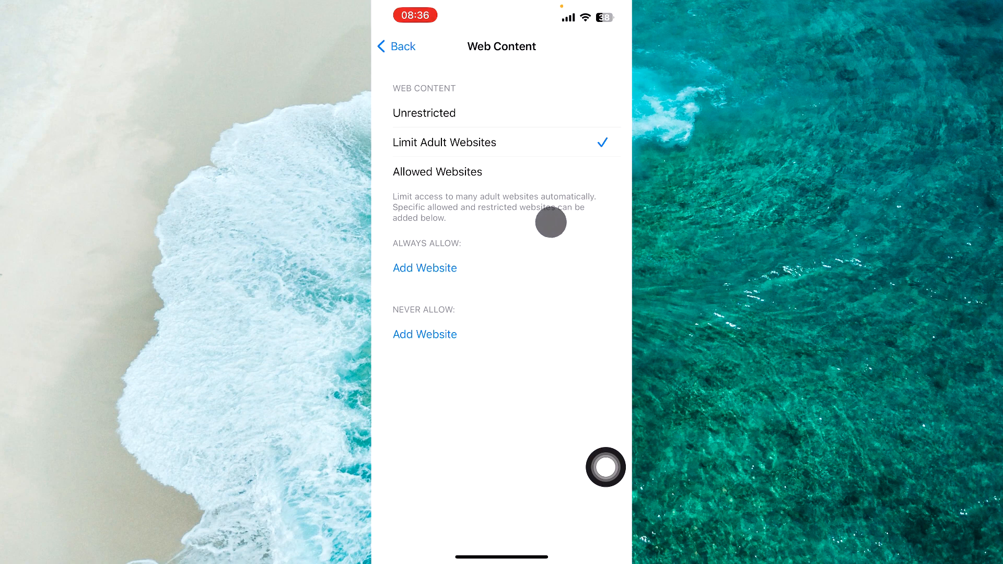
{"action": "mouse_move", "coordinate": [480, 226]}
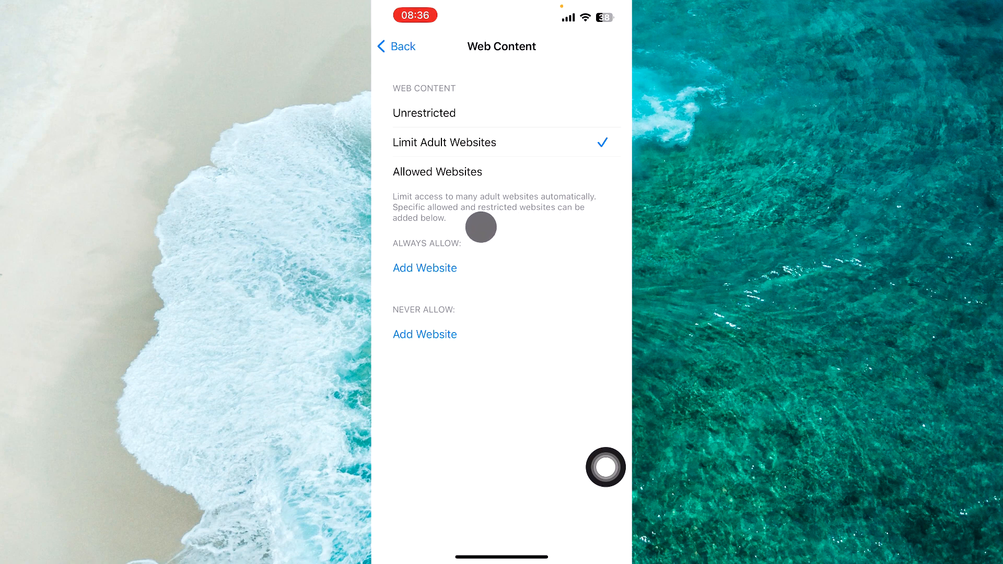
{"action": "mouse_move", "coordinate": [577, 225]}
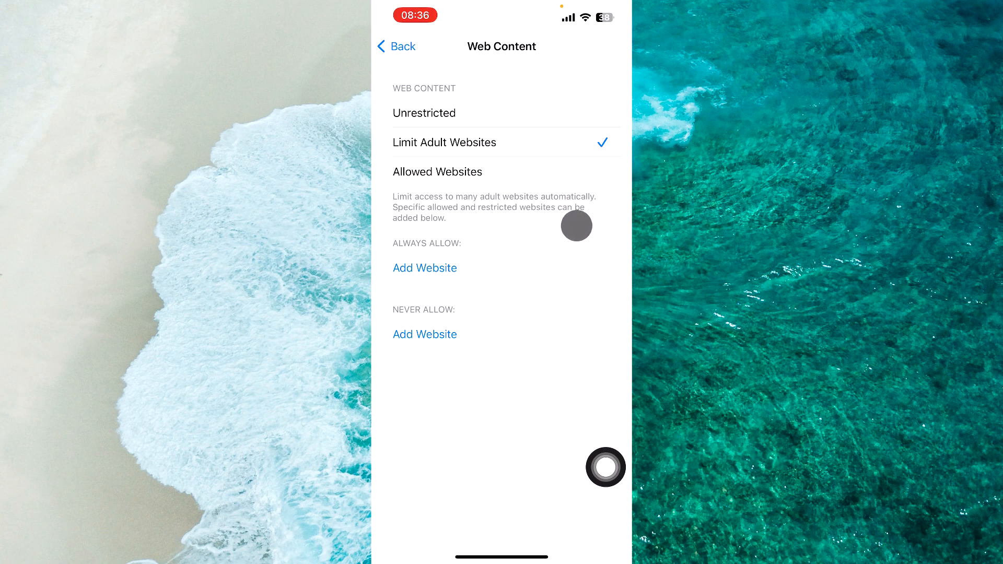
{"action": "mouse_move", "coordinate": [505, 270]}
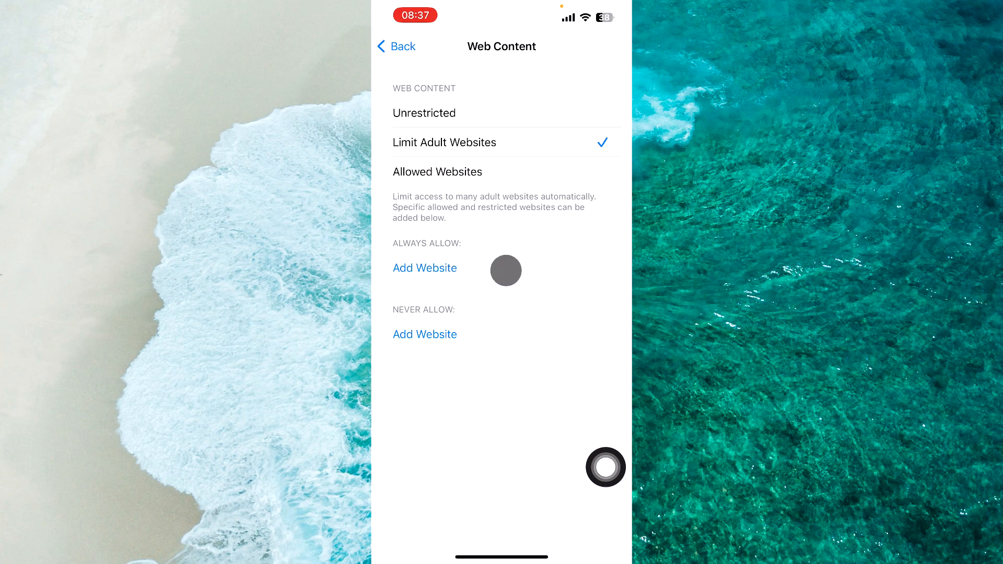
{"action": "mouse_move", "coordinate": [508, 244]}
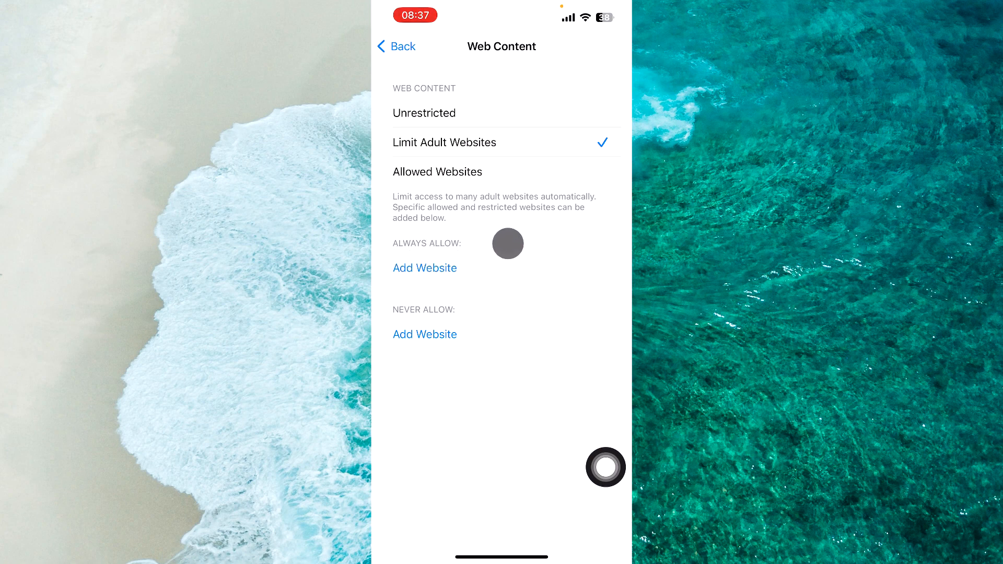
{"action": "left_click", "coordinate": [424, 268]}
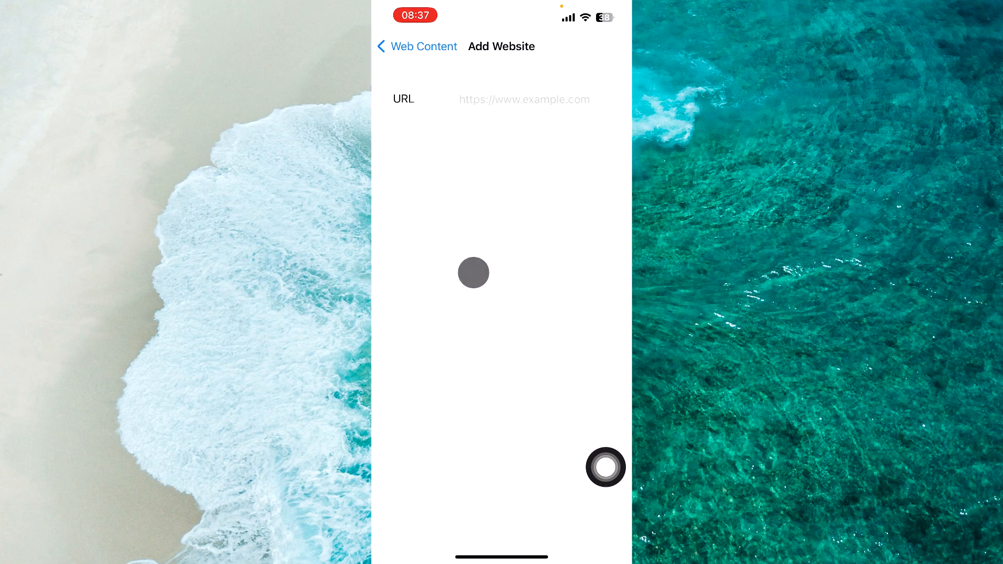
{"action": "left_click", "coordinate": [524, 99]}
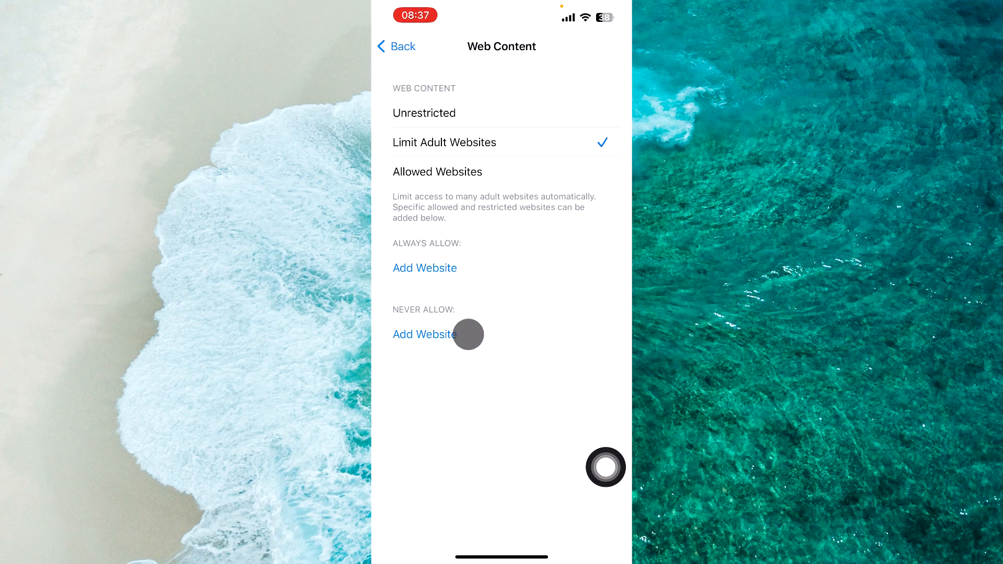
{"action": "left_click", "coordinate": [425, 334]}
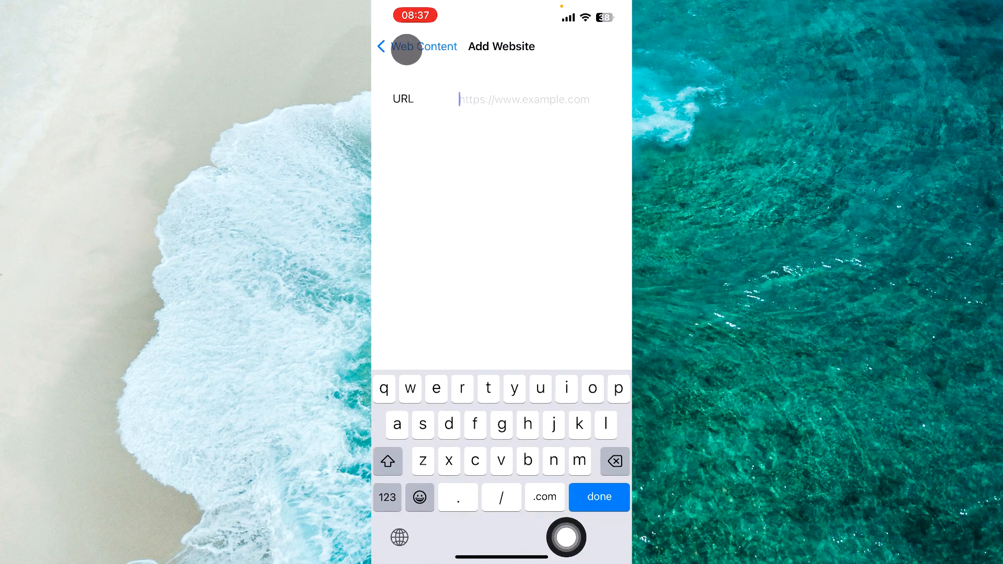
{"action": "left_click", "coordinate": [399, 46]}
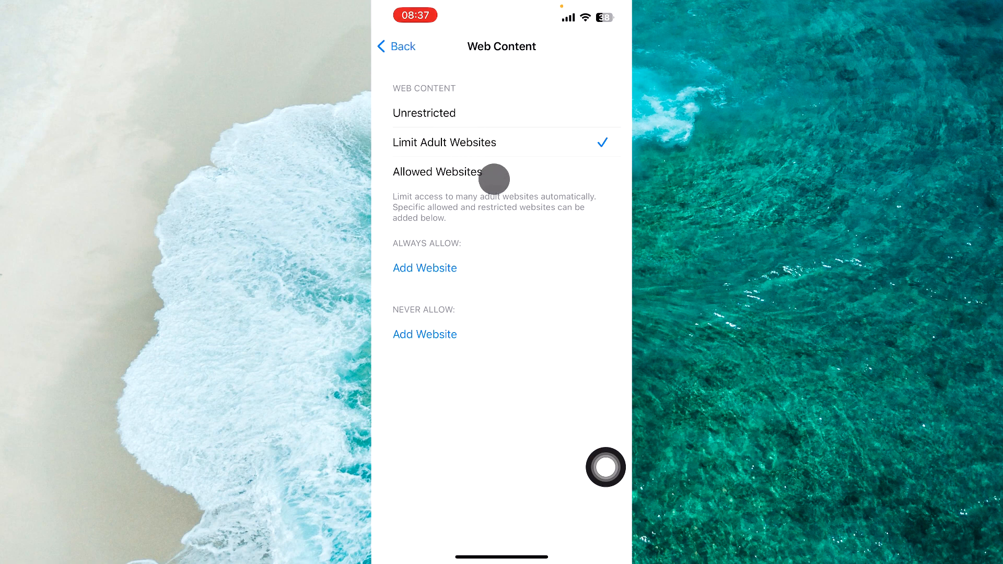
{"action": "left_click", "coordinate": [437, 172]}
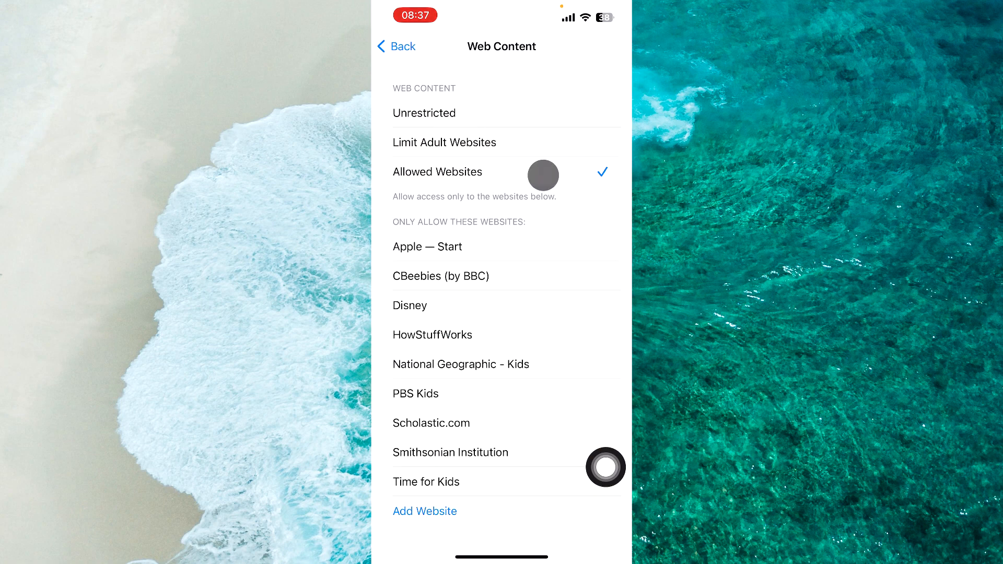
Review the preset kid-friendly Allowed Websites list and return to Content Restrictions
{"action": "scroll", "scroll_direction": "down", "scroll_amount": 3}
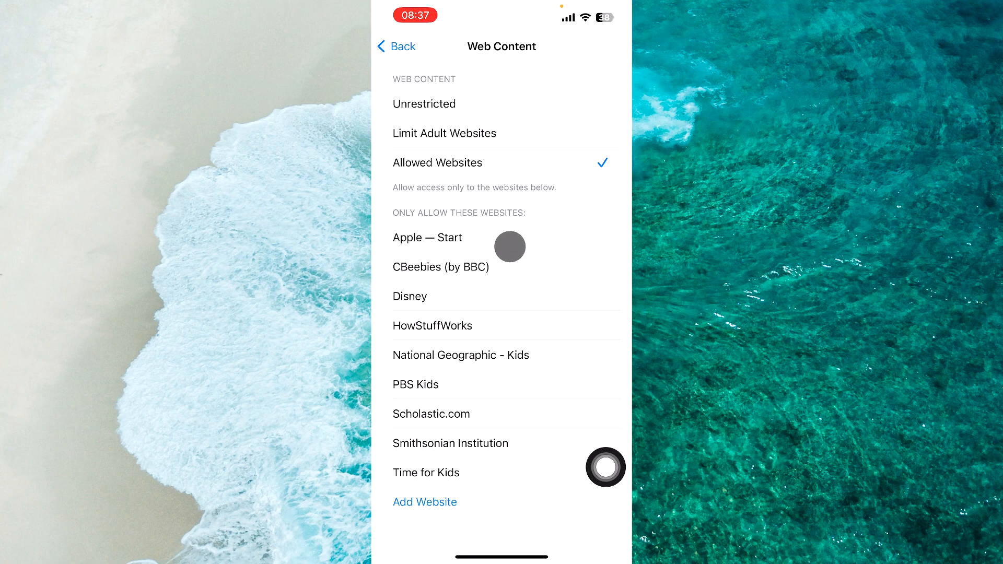
{"action": "mouse_move", "coordinate": [516, 322]}
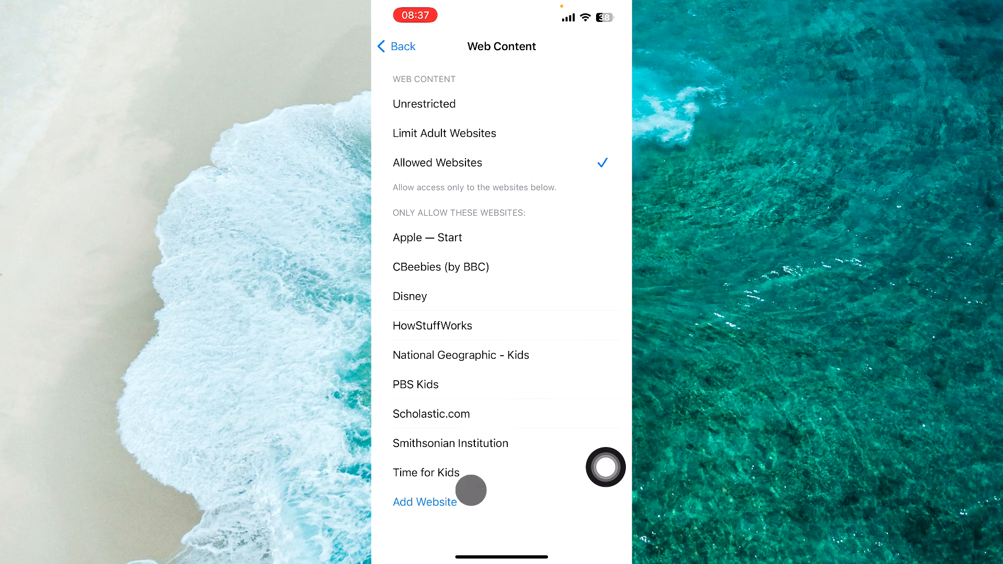
{"action": "mouse_move", "coordinate": [548, 257]}
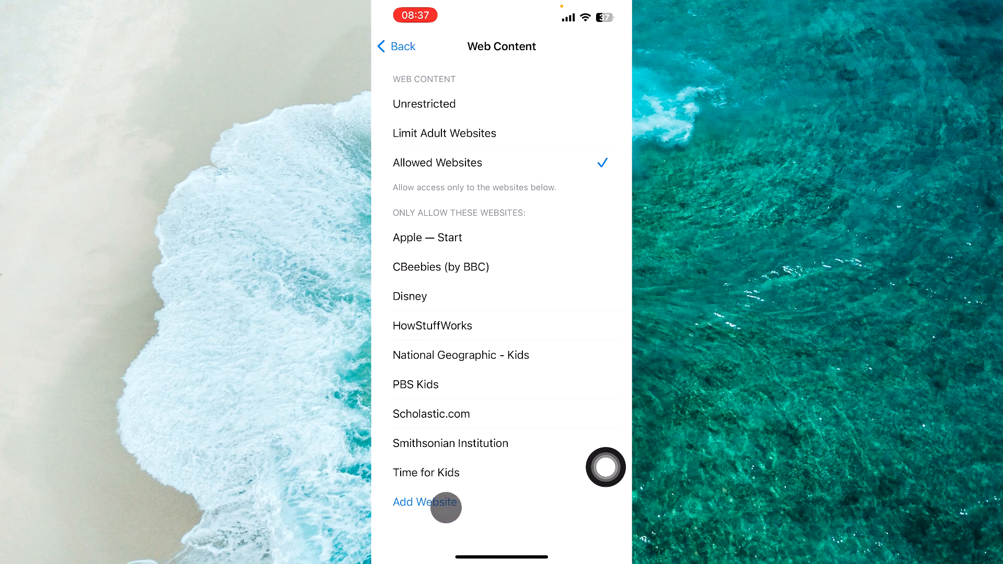
{"action": "mouse_move", "coordinate": [497, 497]}
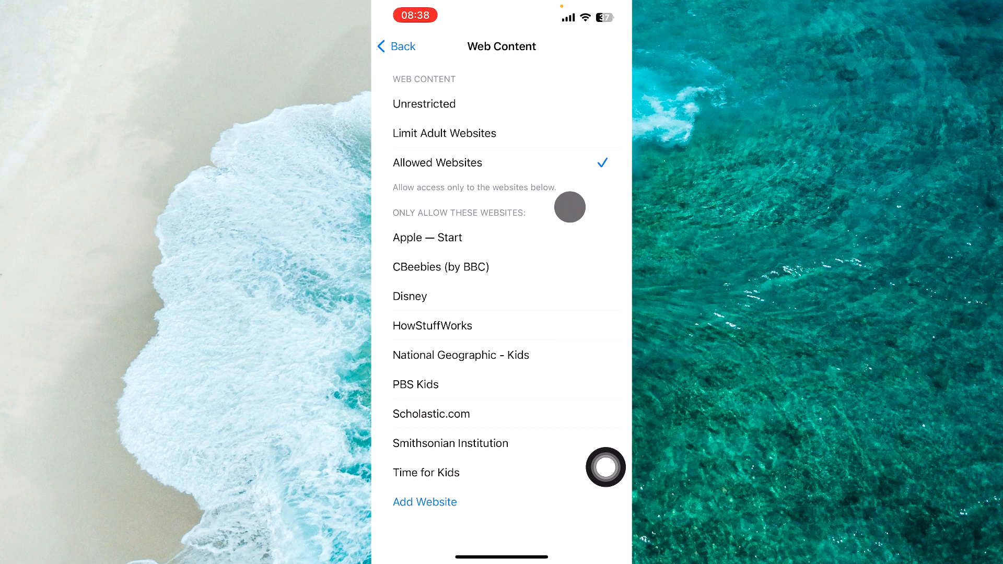
{"action": "left_click", "coordinate": [605, 467]}
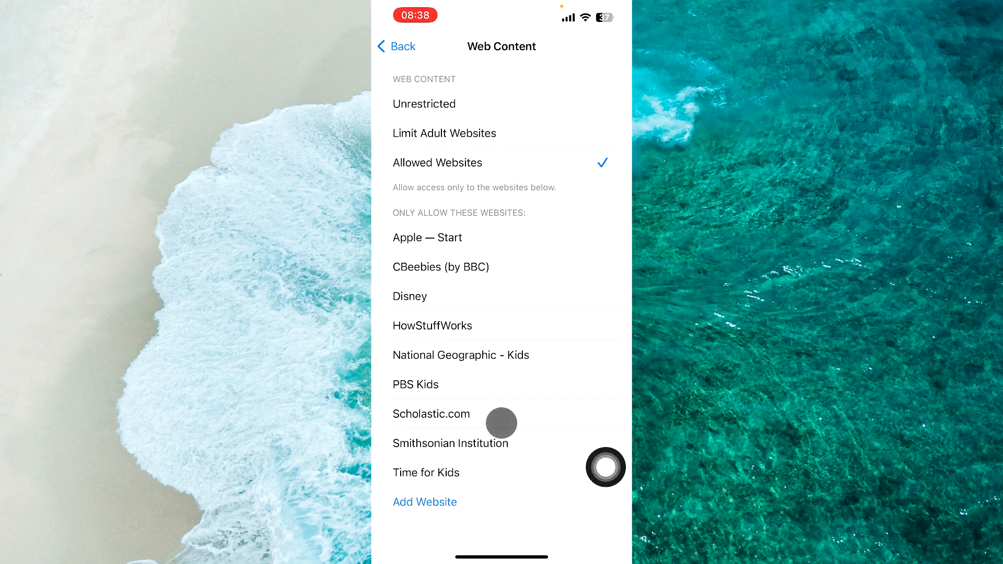
{"action": "left_click", "coordinate": [396, 46]}
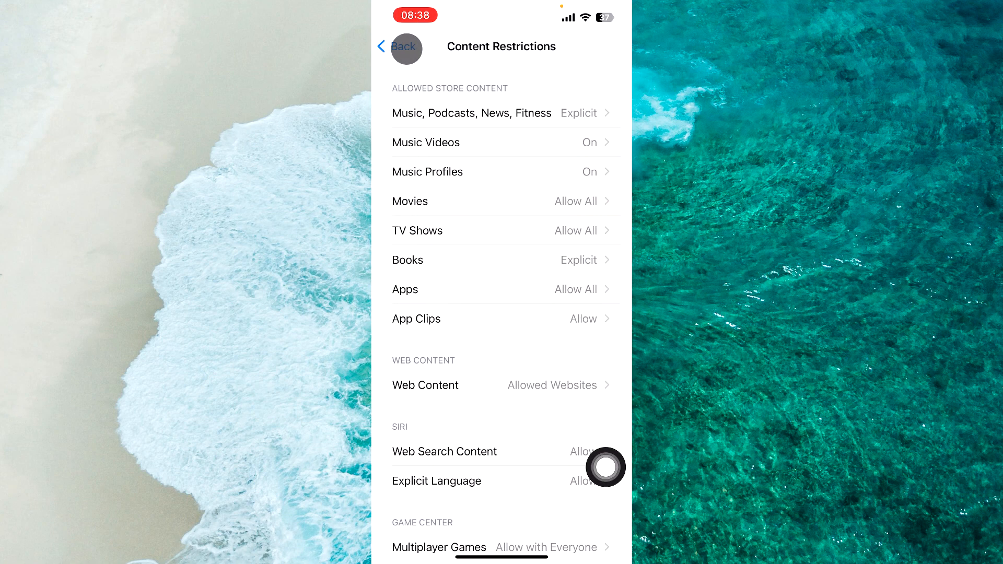